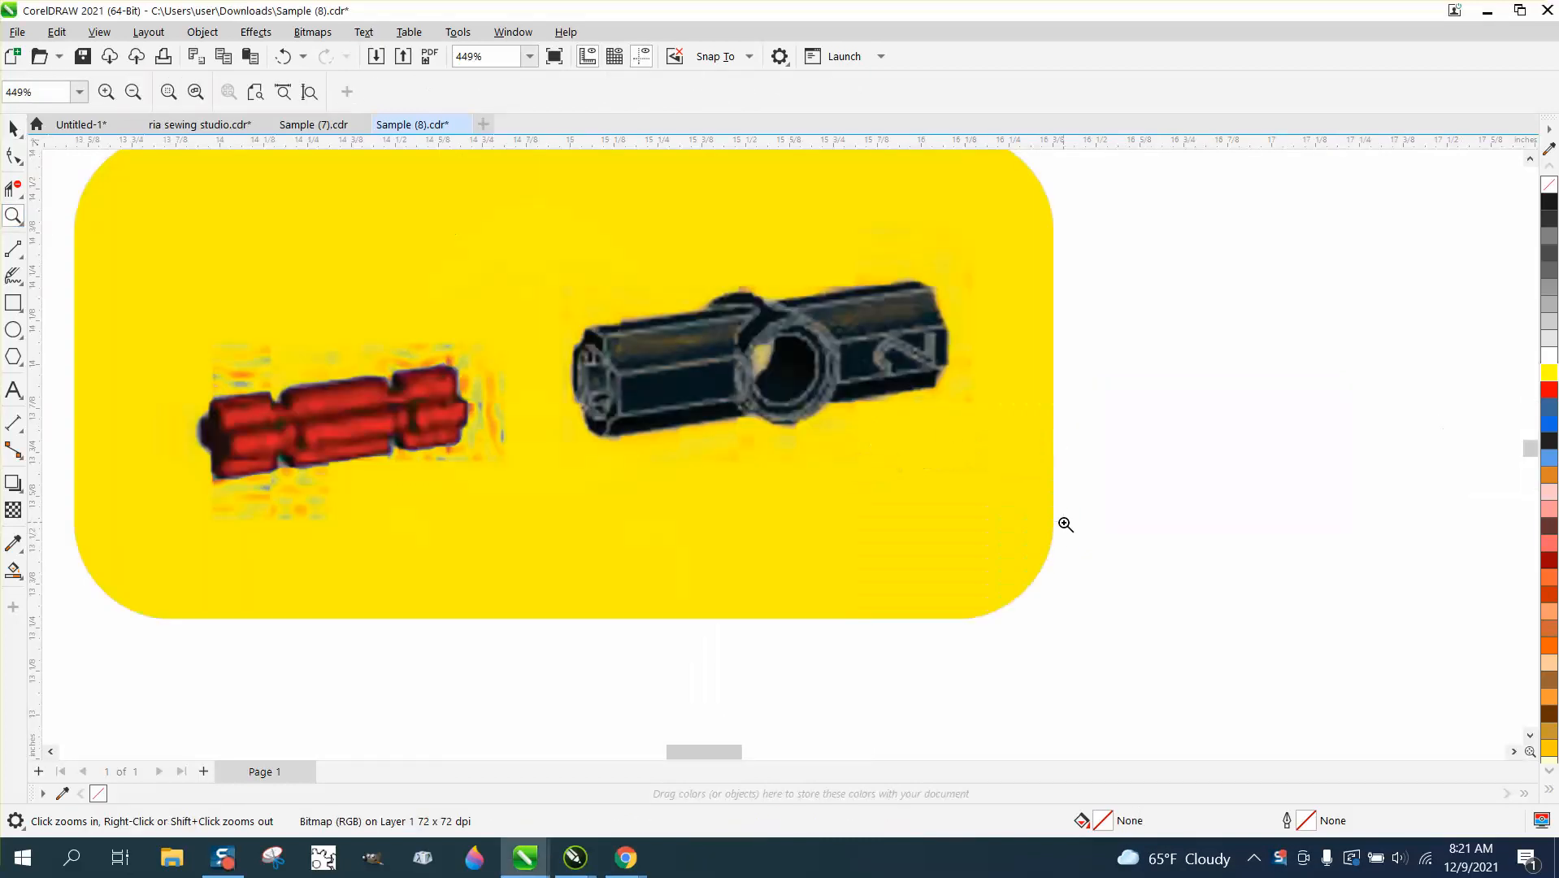
# - Zoom out to show the whole Minion, then select the Minion bitmap
pyautogui.rightClick(1064, 524)
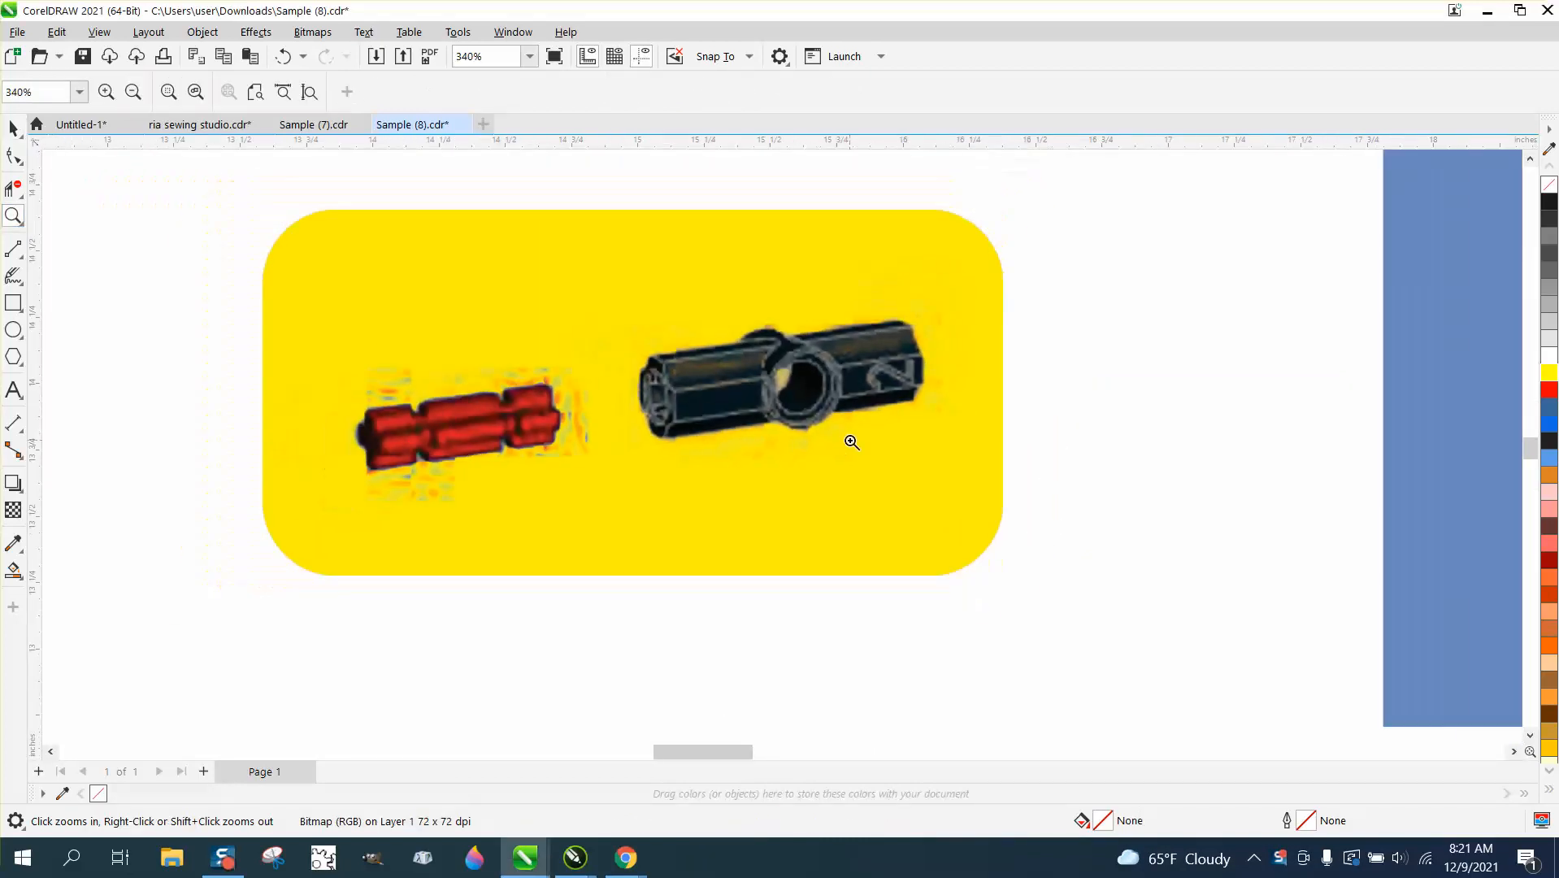
pyautogui.click(850, 442)
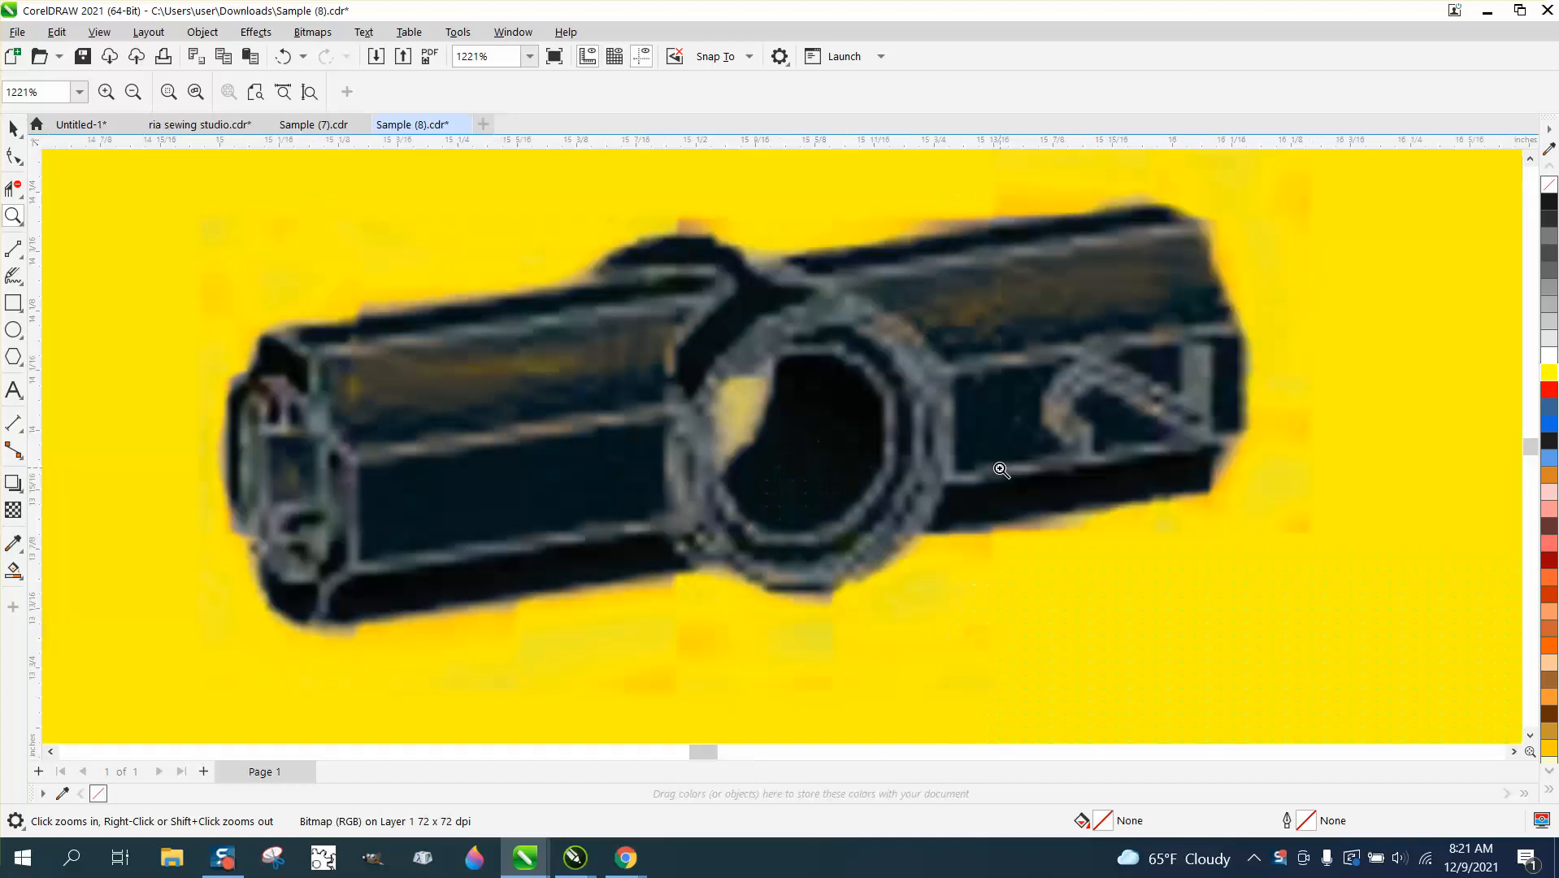
pyautogui.rightClick(1002, 469)
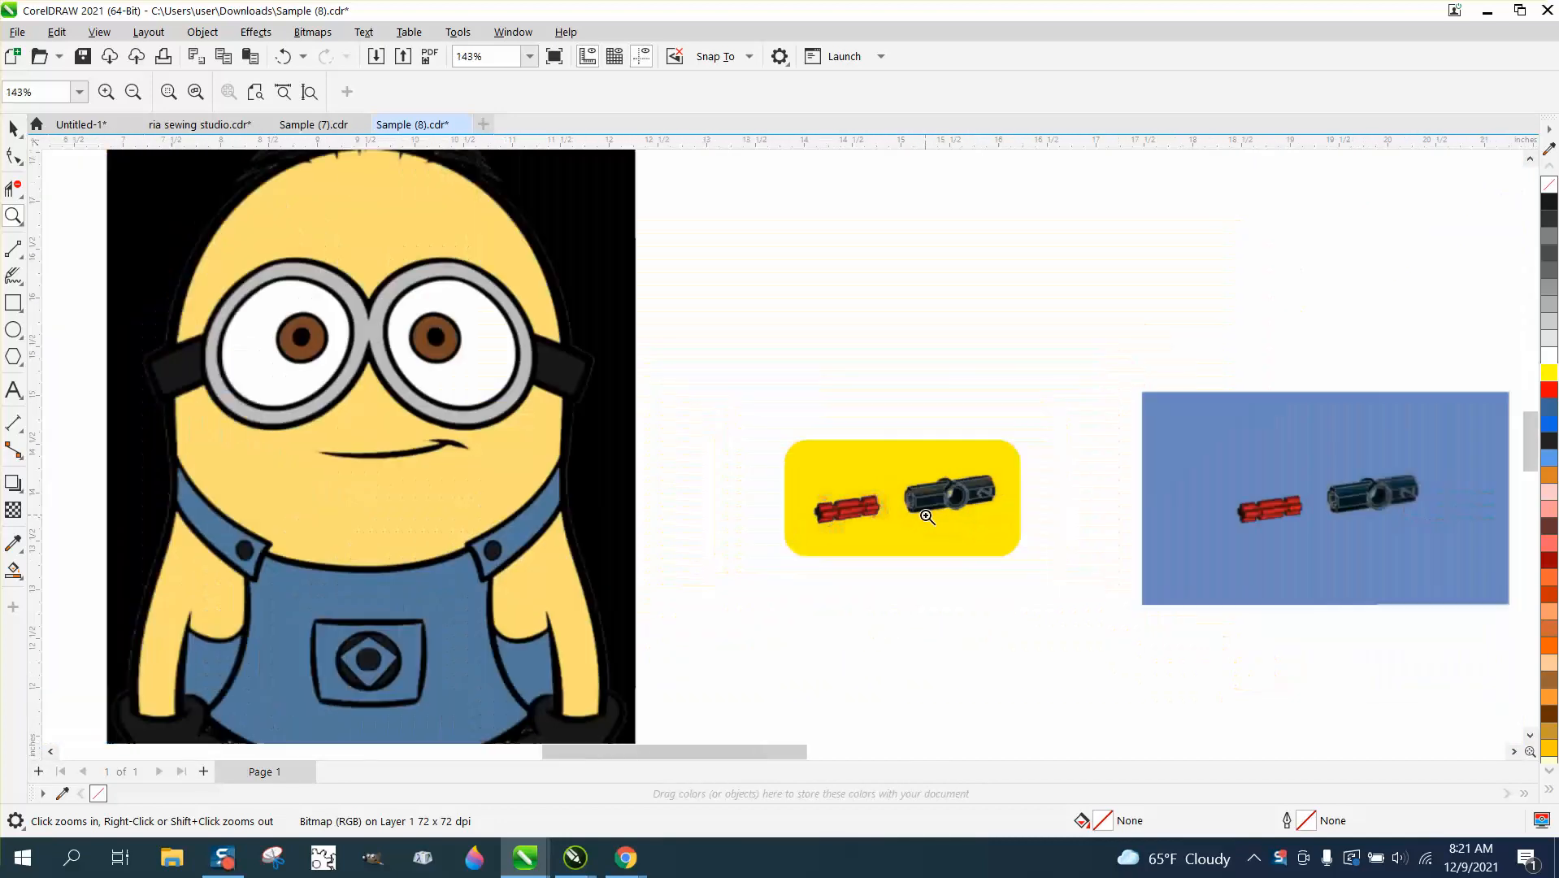
pyautogui.click(132, 92)
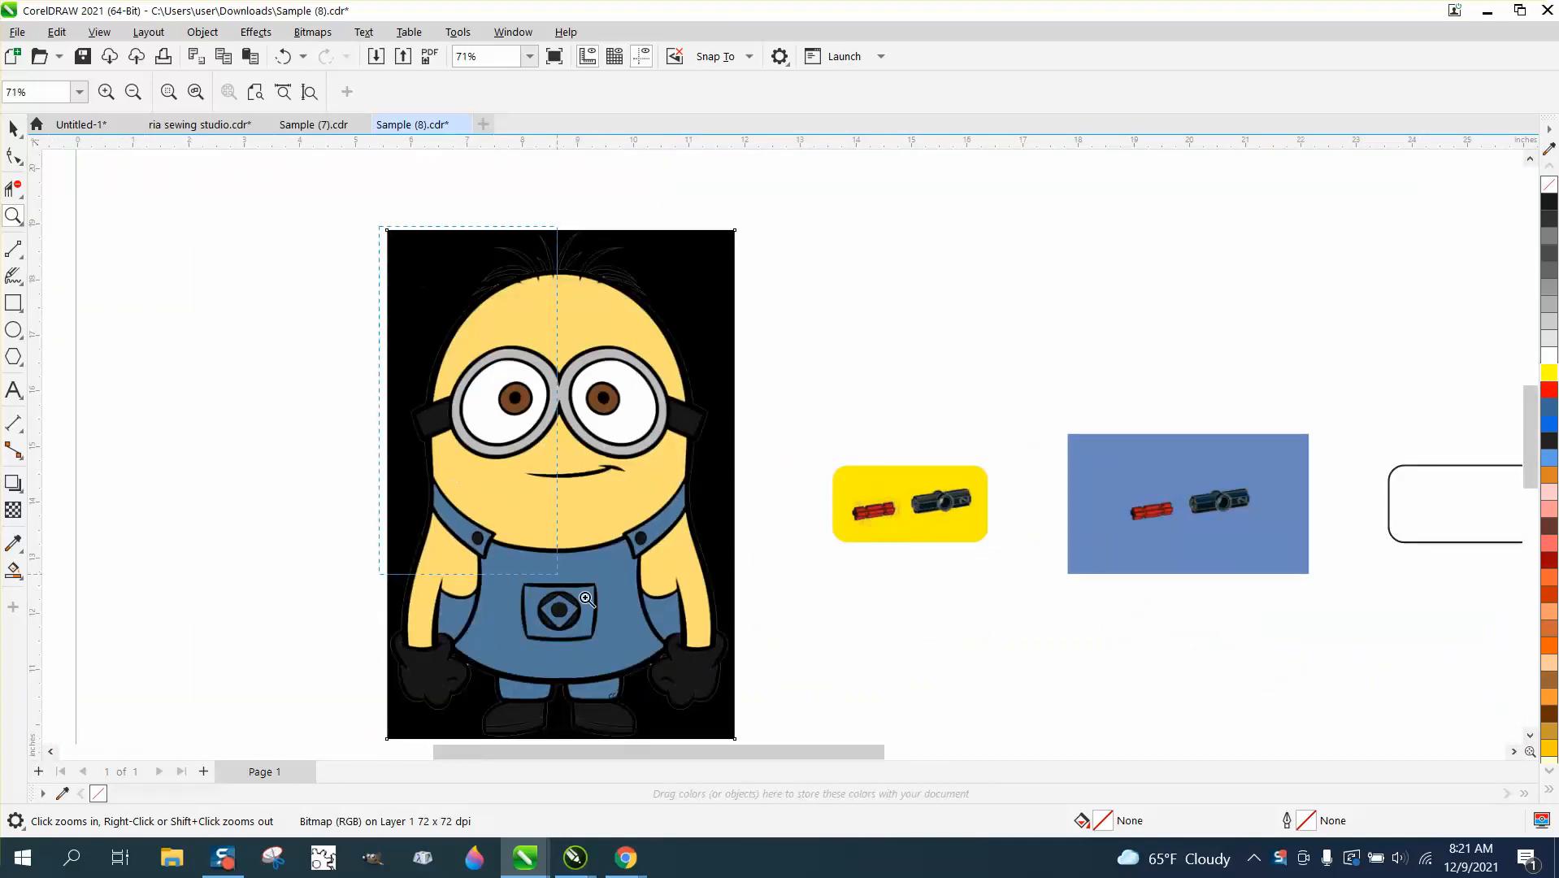
pyautogui.click(584, 598)
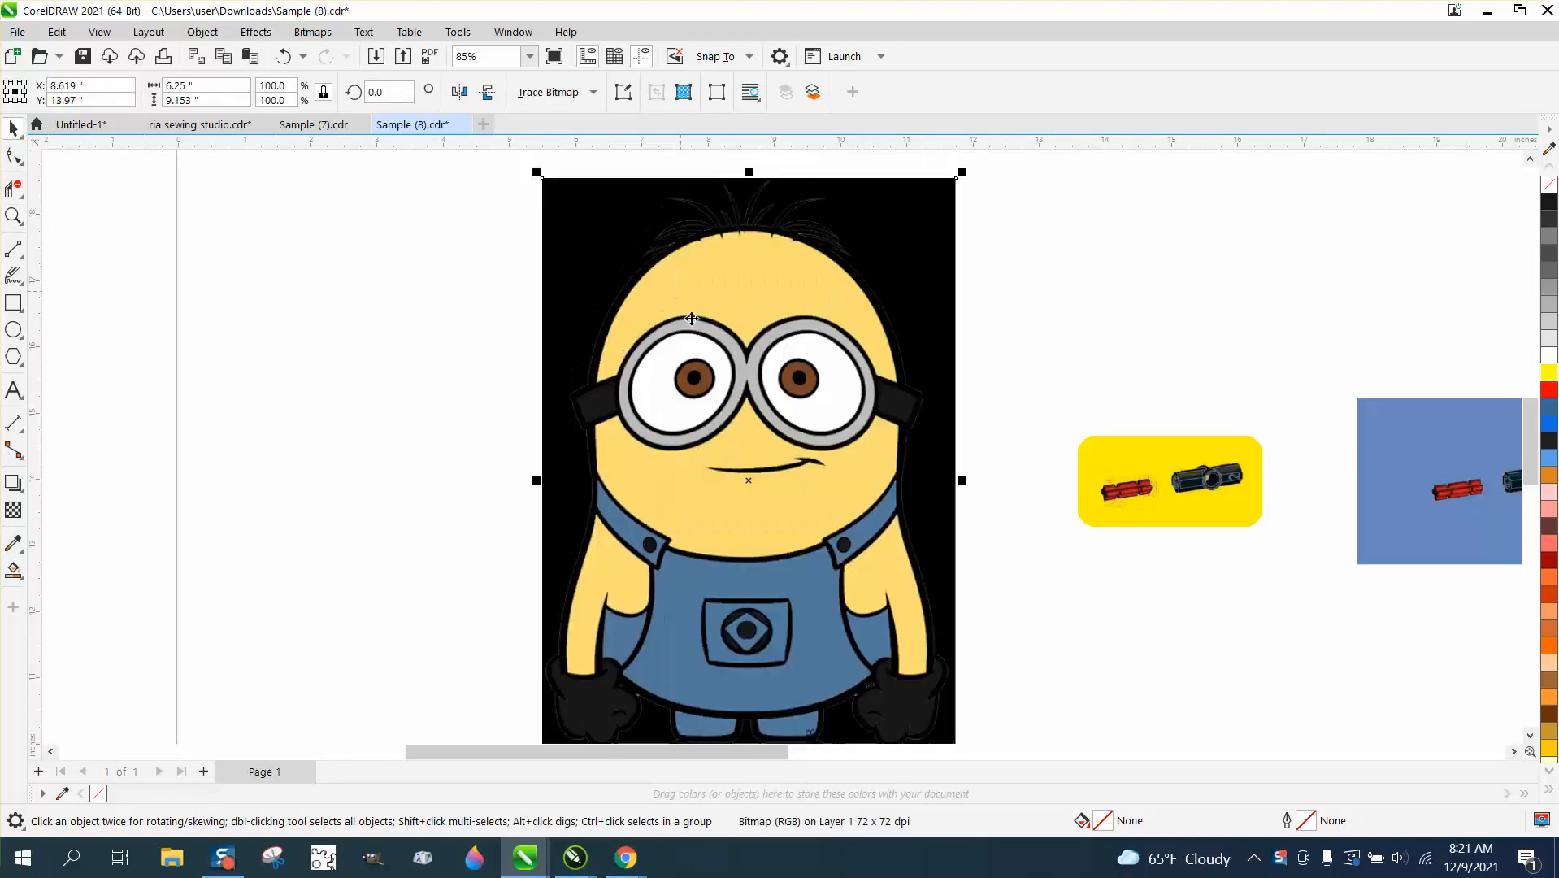
pyautogui.moveTo(316, 147)
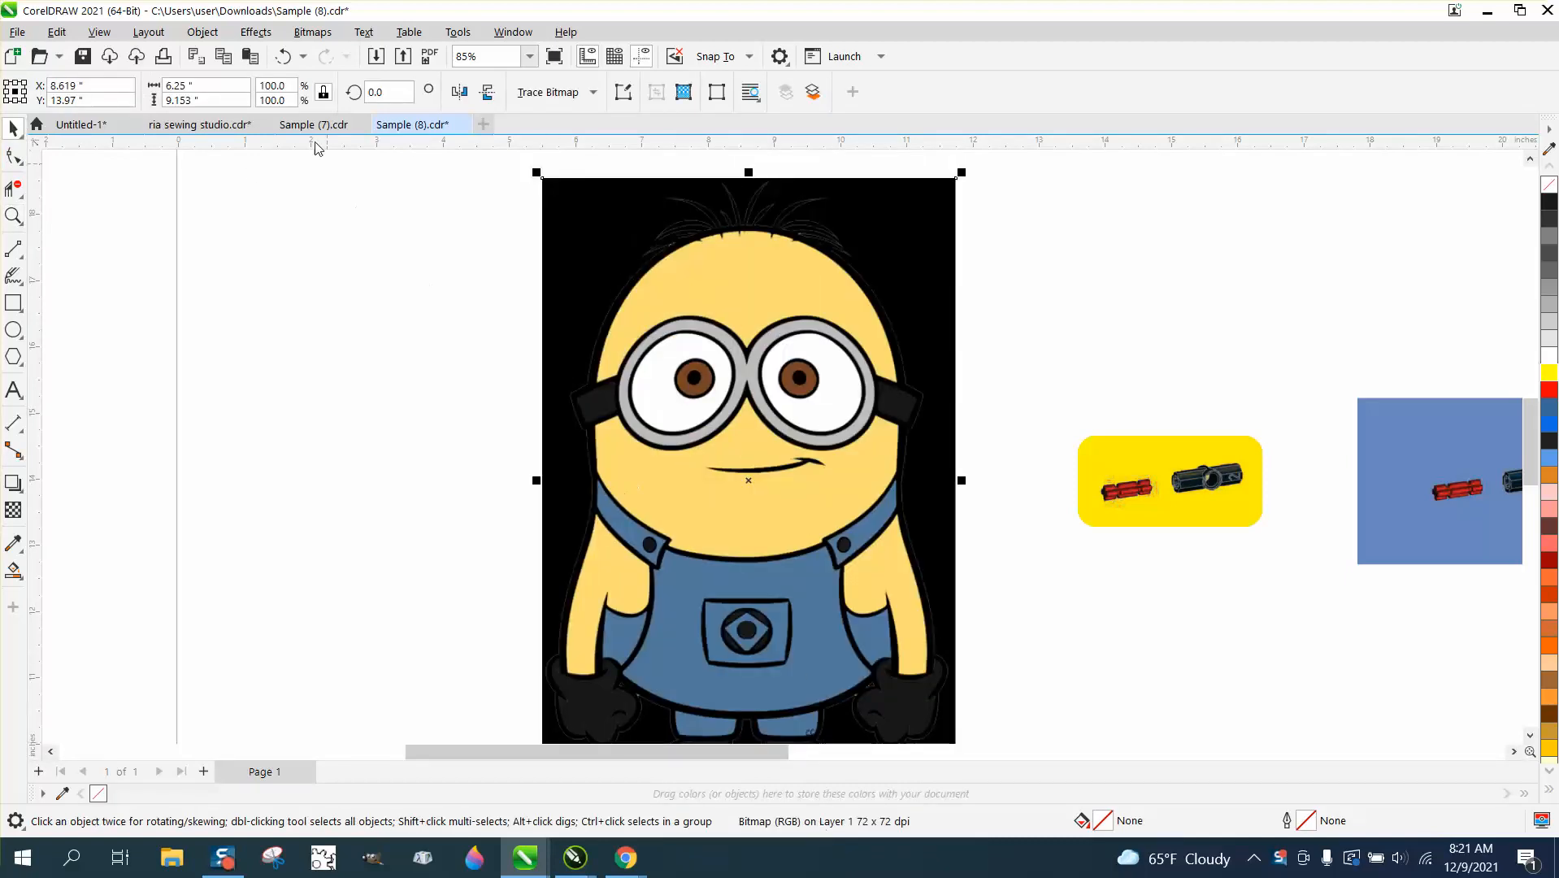
# - Open Replace Colors and sample the Minion's yellow skin as the original color
pyautogui.click(255, 32)
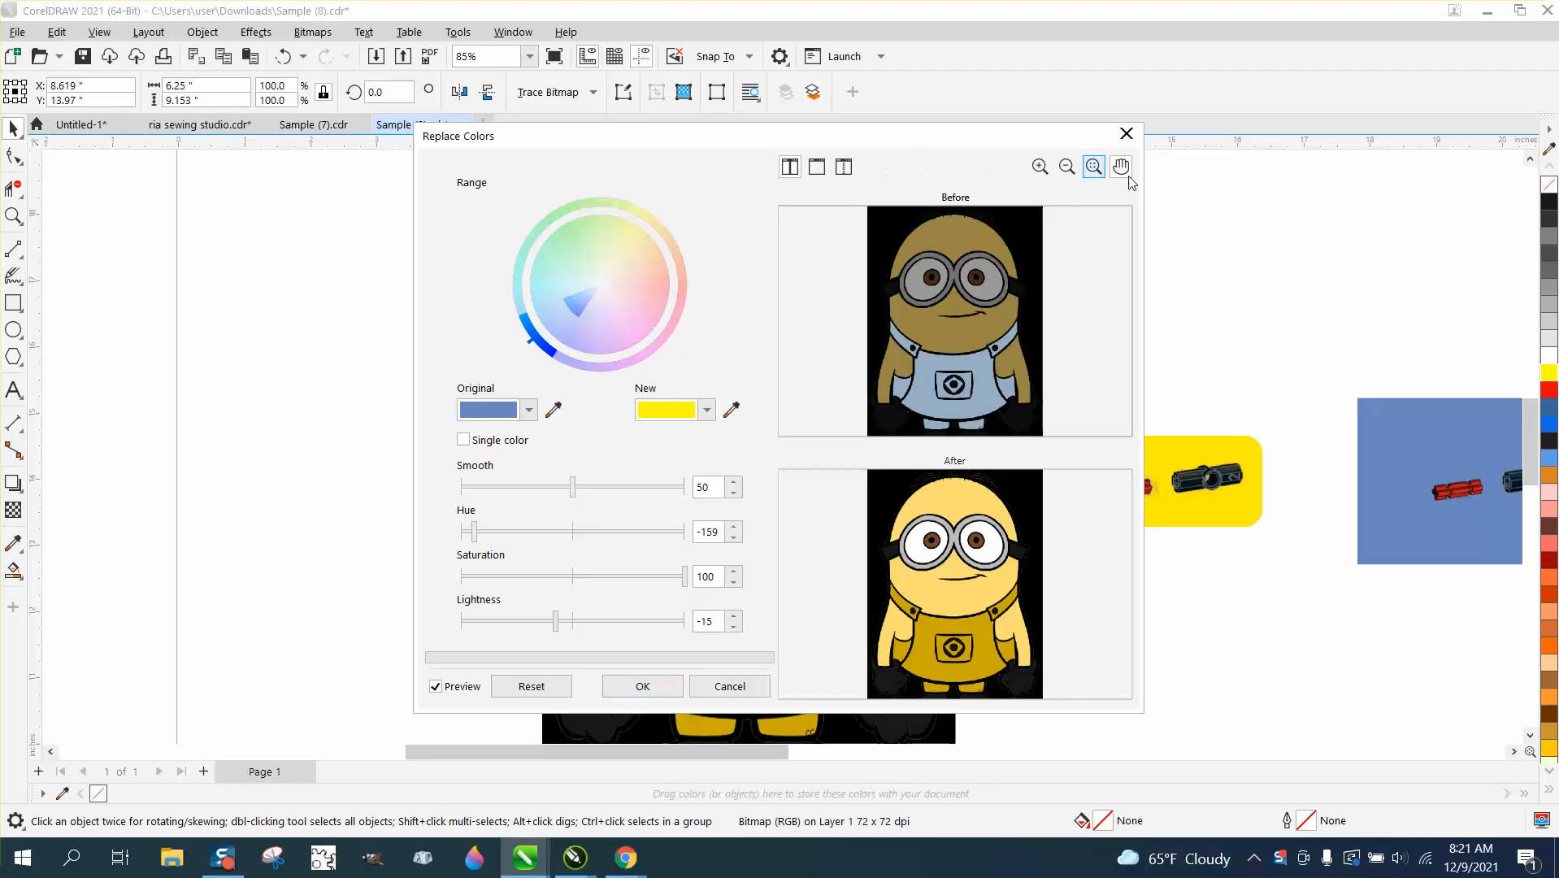
pyautogui.click(530, 687)
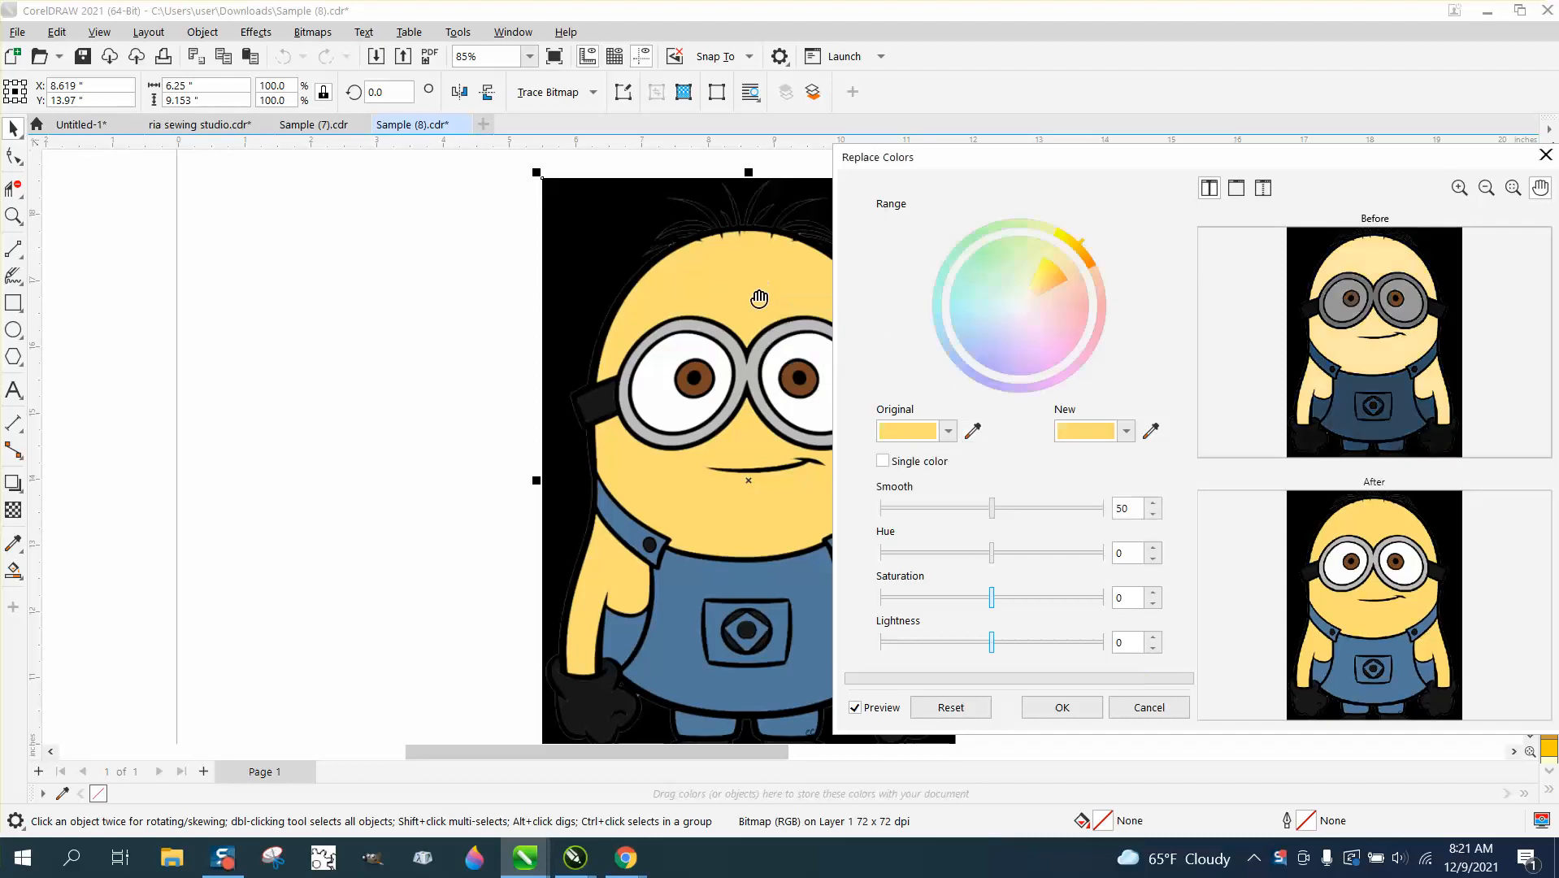
# - Preview bright yellow and red skin swatches, then apply a pale bright yellow and close the dialog
pyautogui.click(1126, 431)
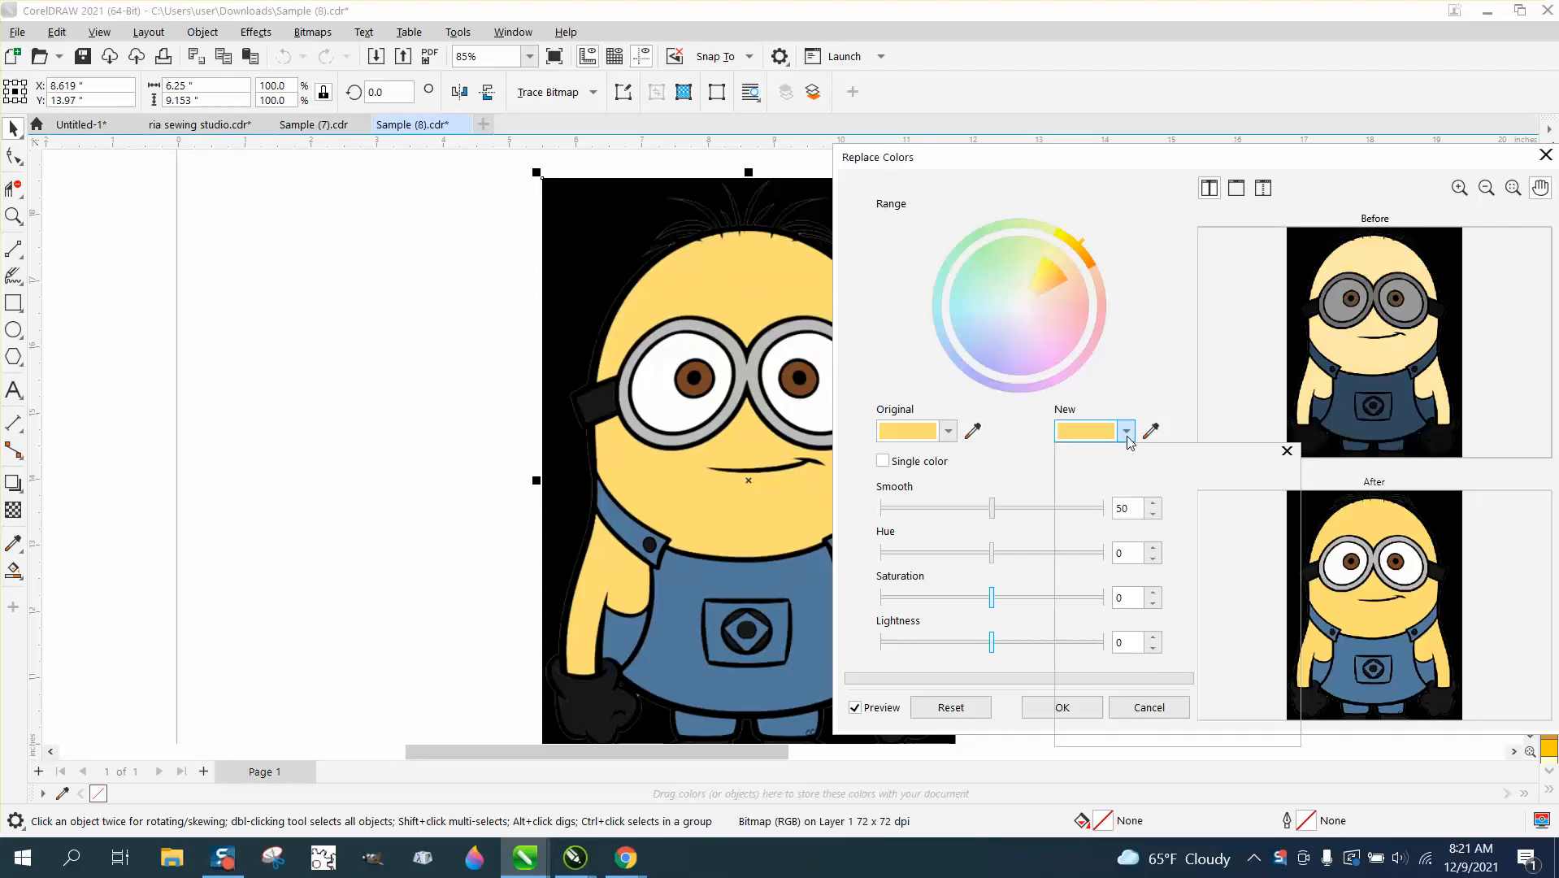
pyautogui.click(1124, 432)
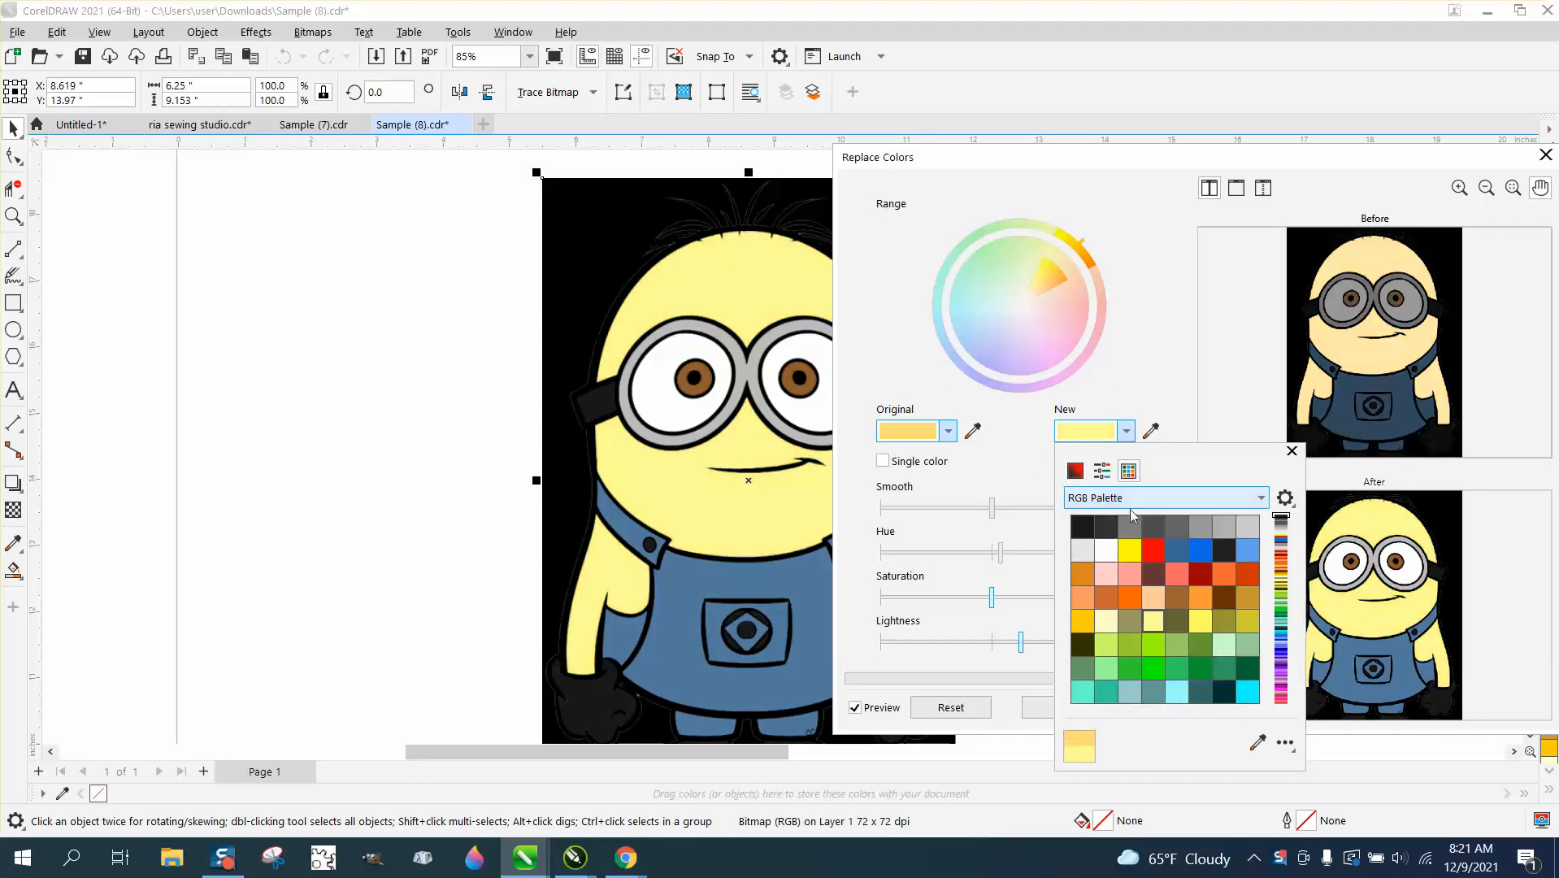
pyautogui.click(1126, 552)
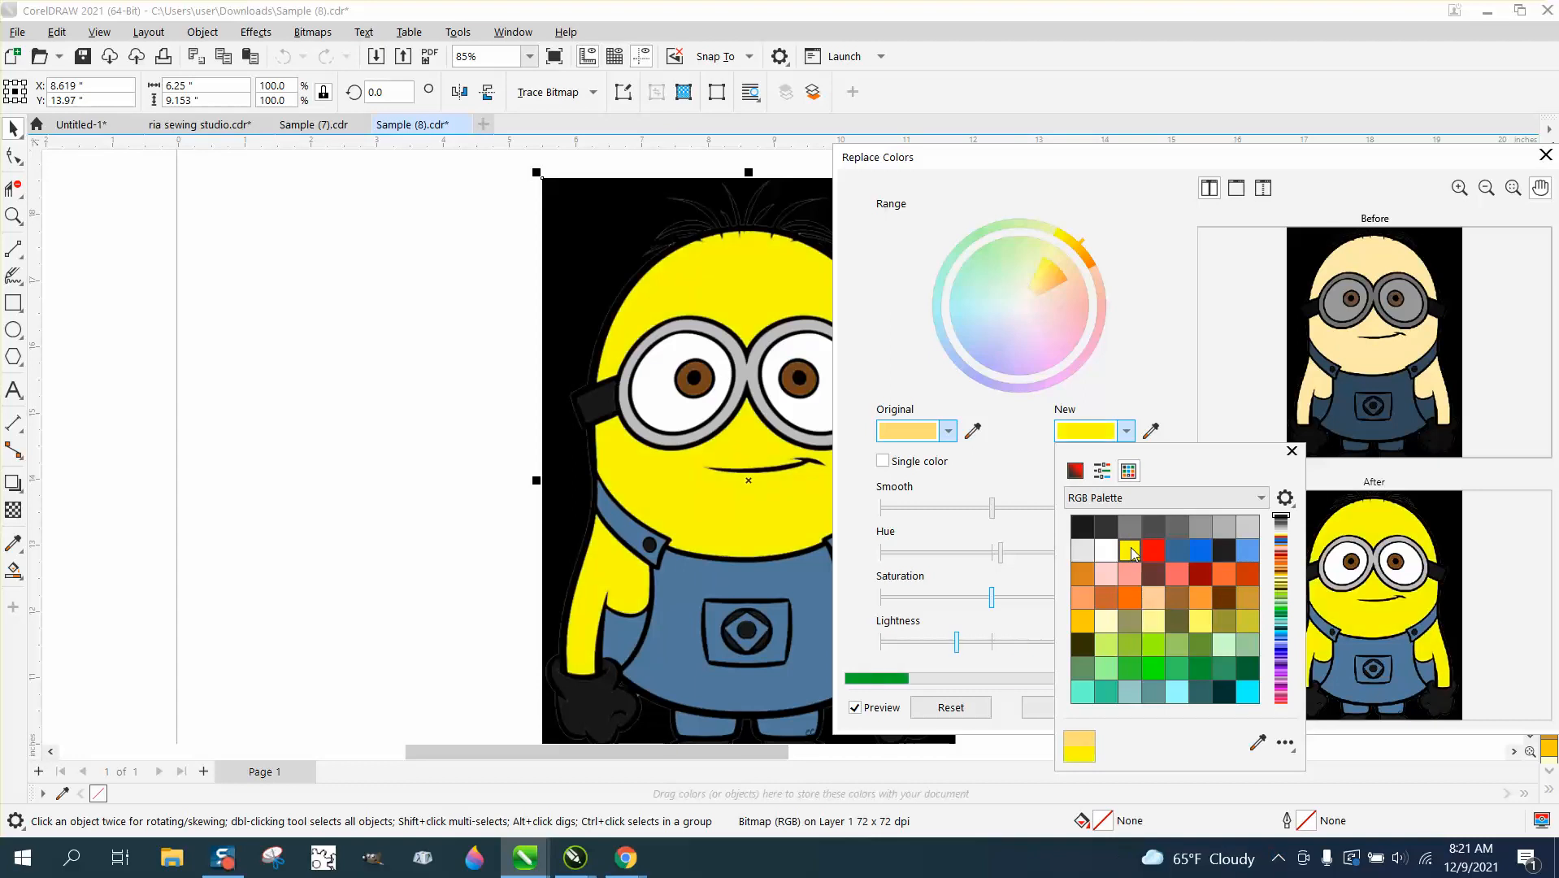
pyautogui.click(1150, 552)
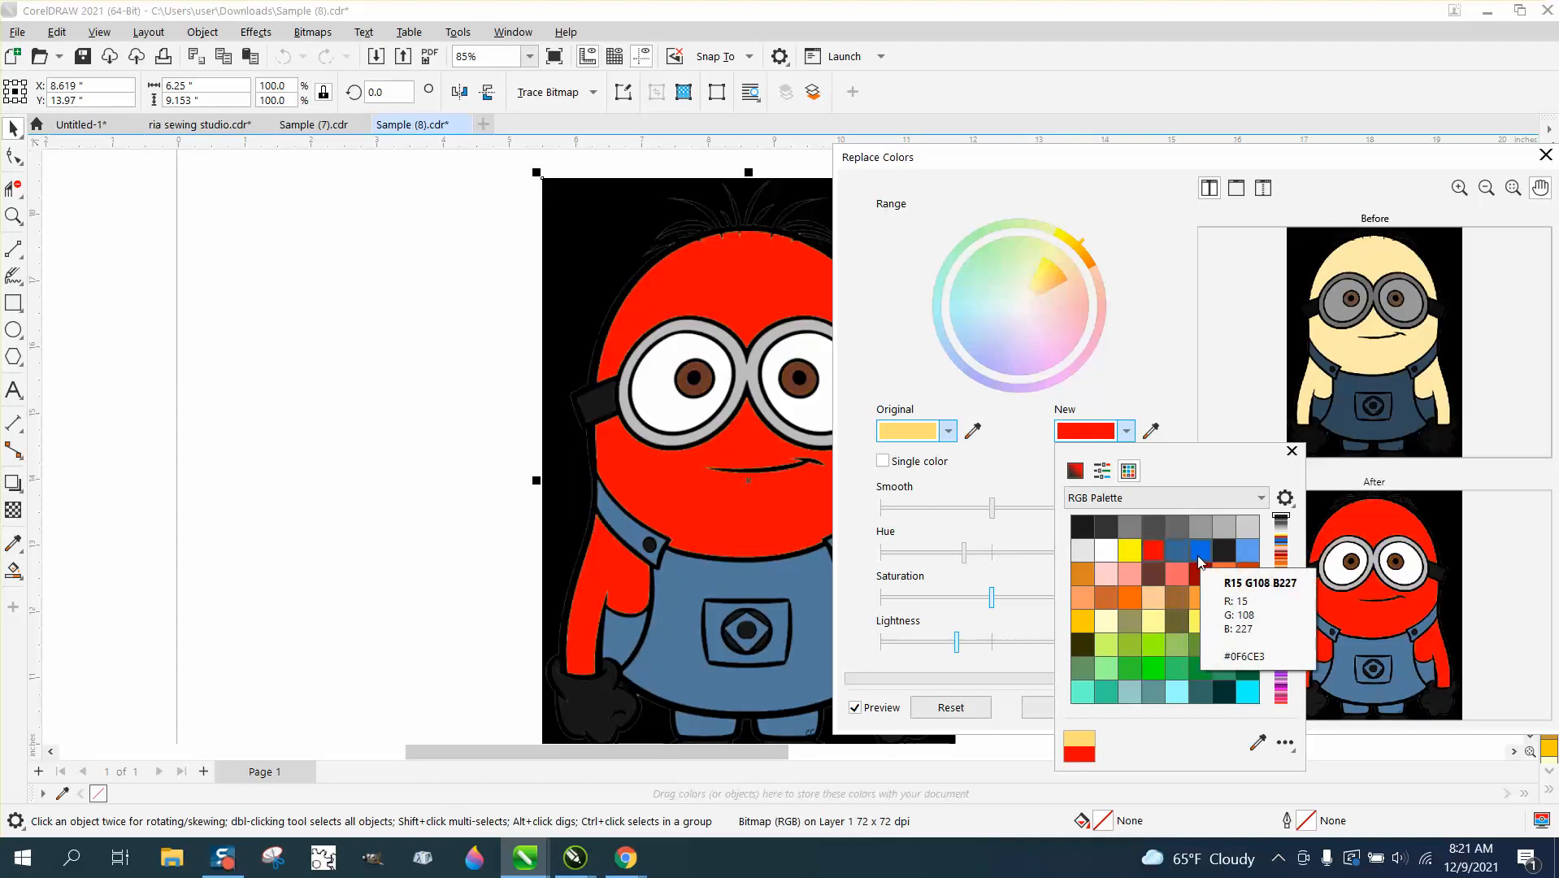
pyautogui.click(1199, 550)
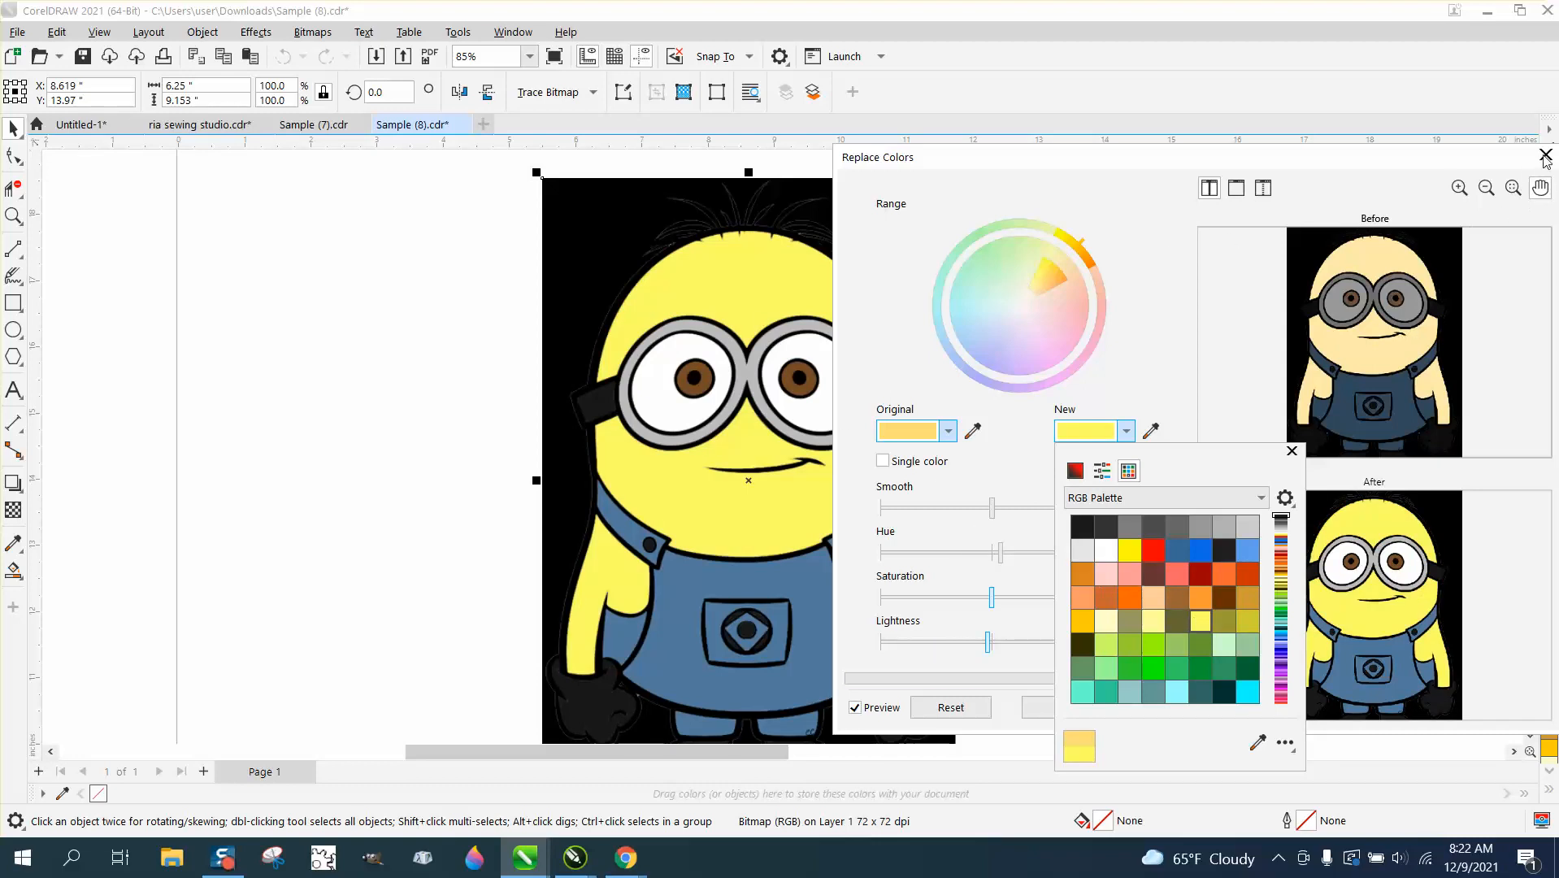
pyautogui.click(1545, 156)
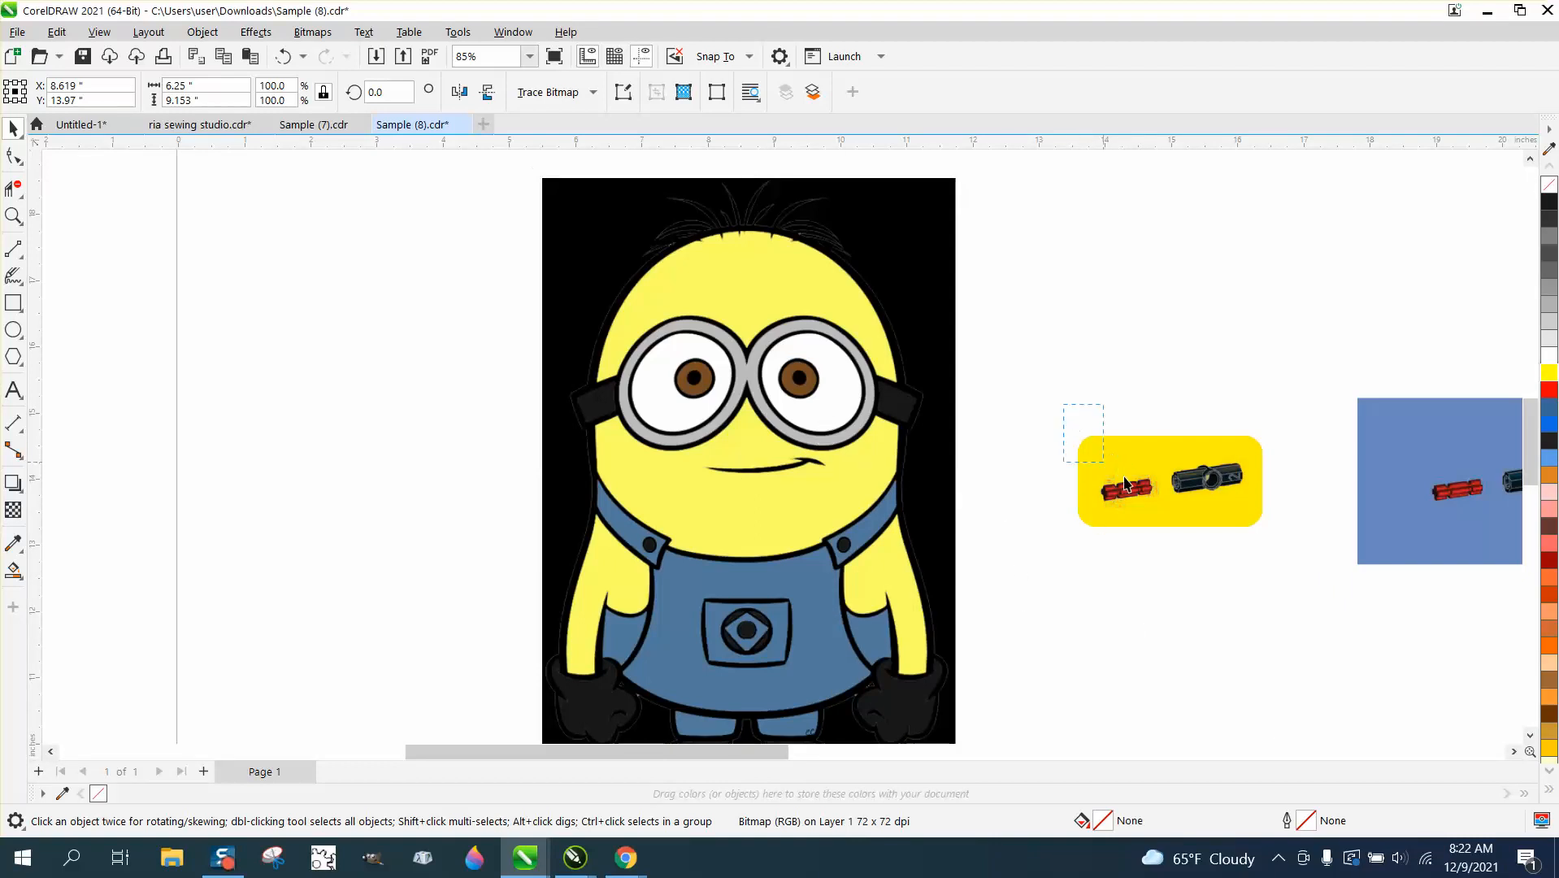
# - Deselect the bitmap and zoom in on the recolored Minion's goggles and head
pyautogui.click(1168, 481)
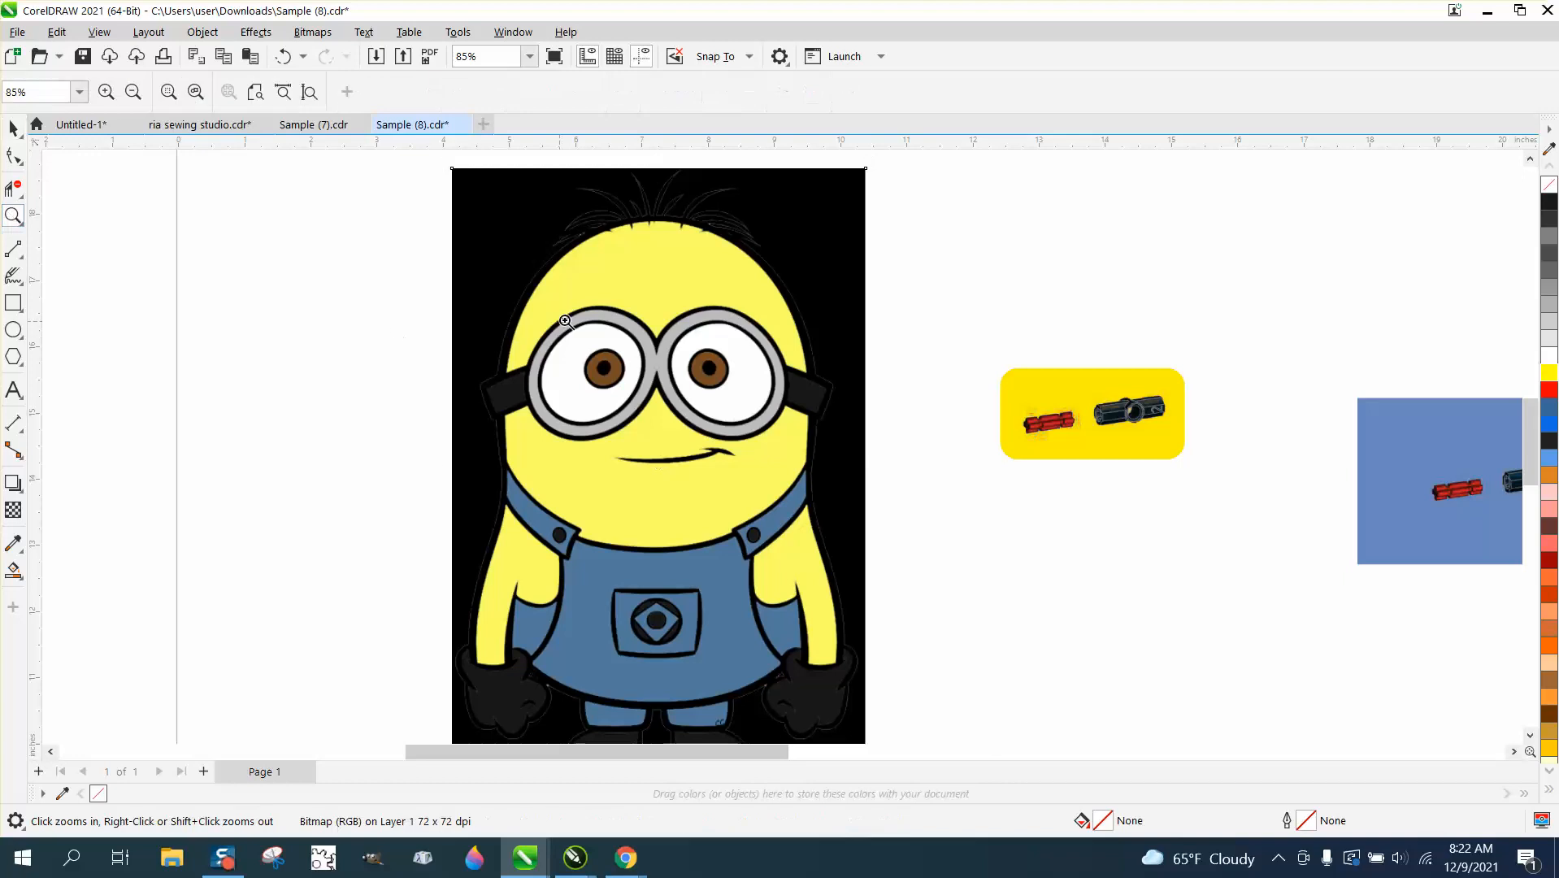
pyautogui.click(565, 322)
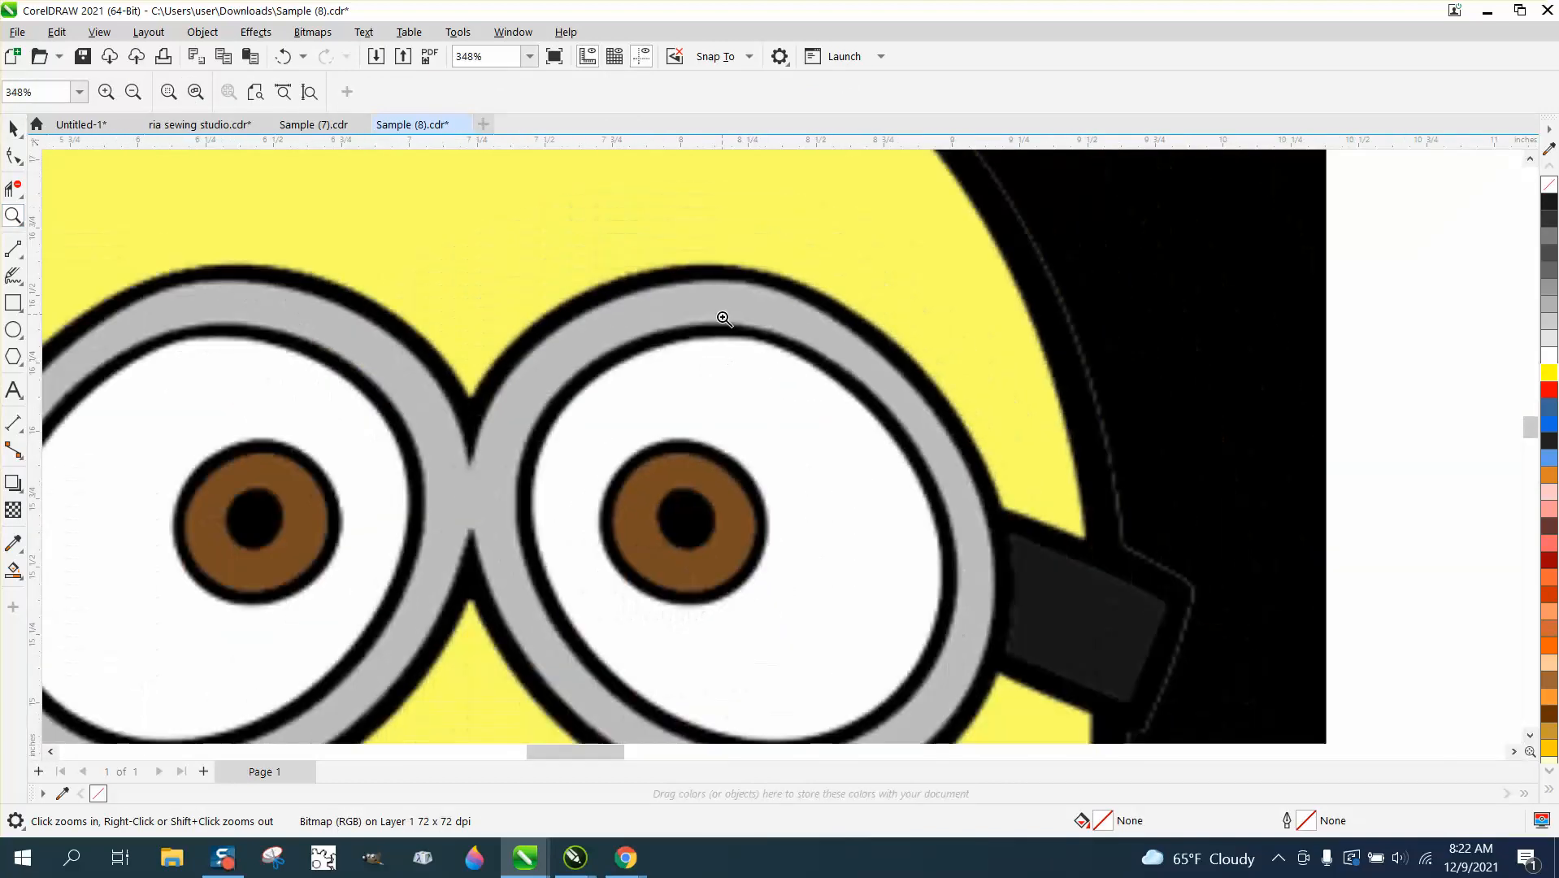
pyautogui.rightClick(725, 318)
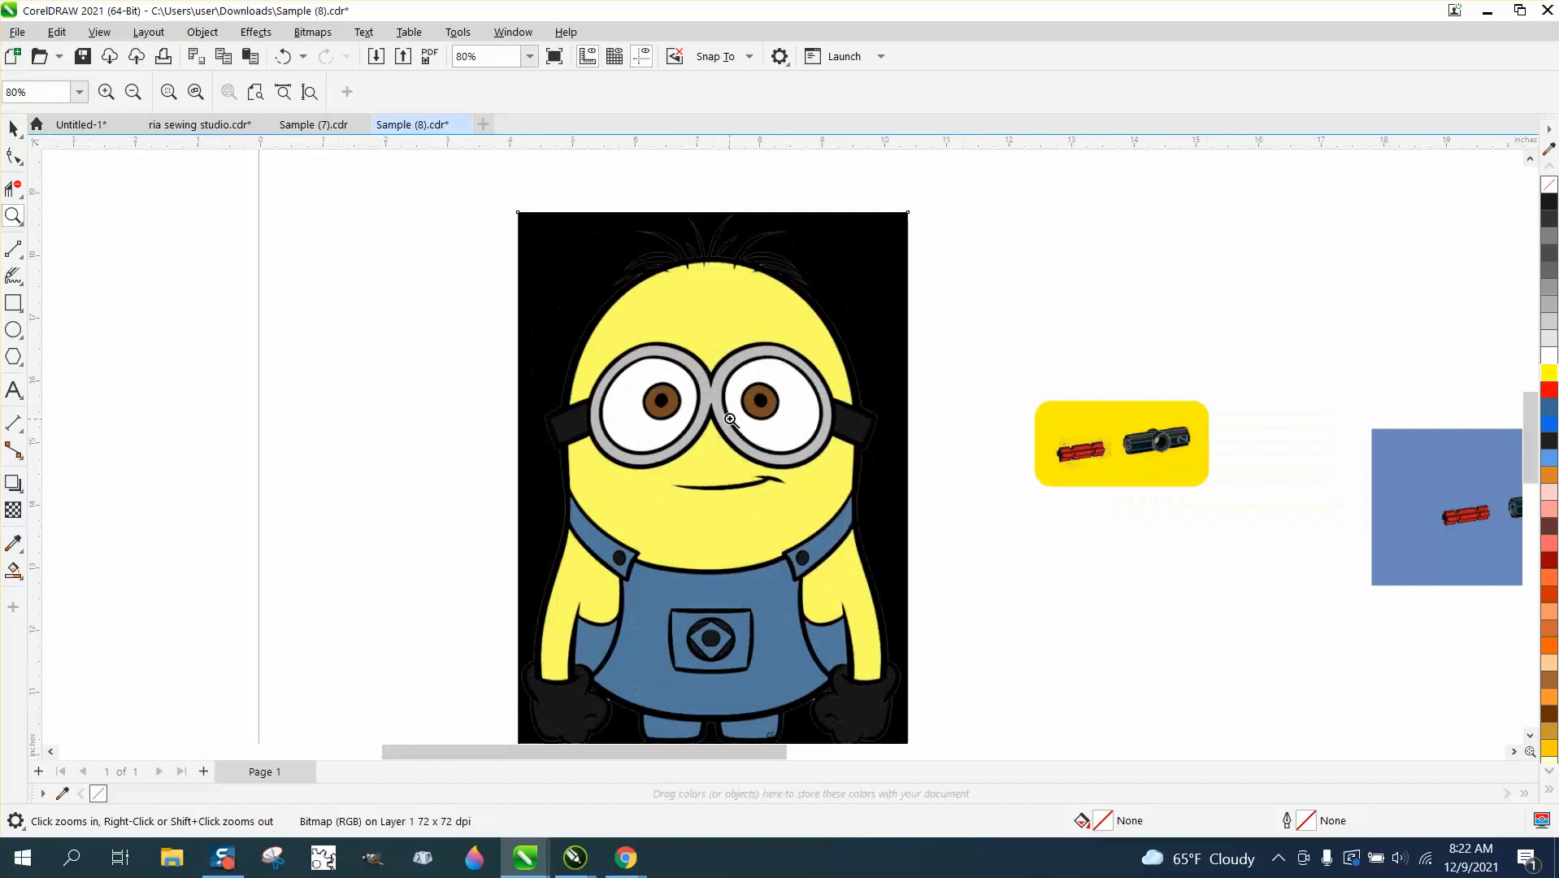
pyautogui.click(131, 92)
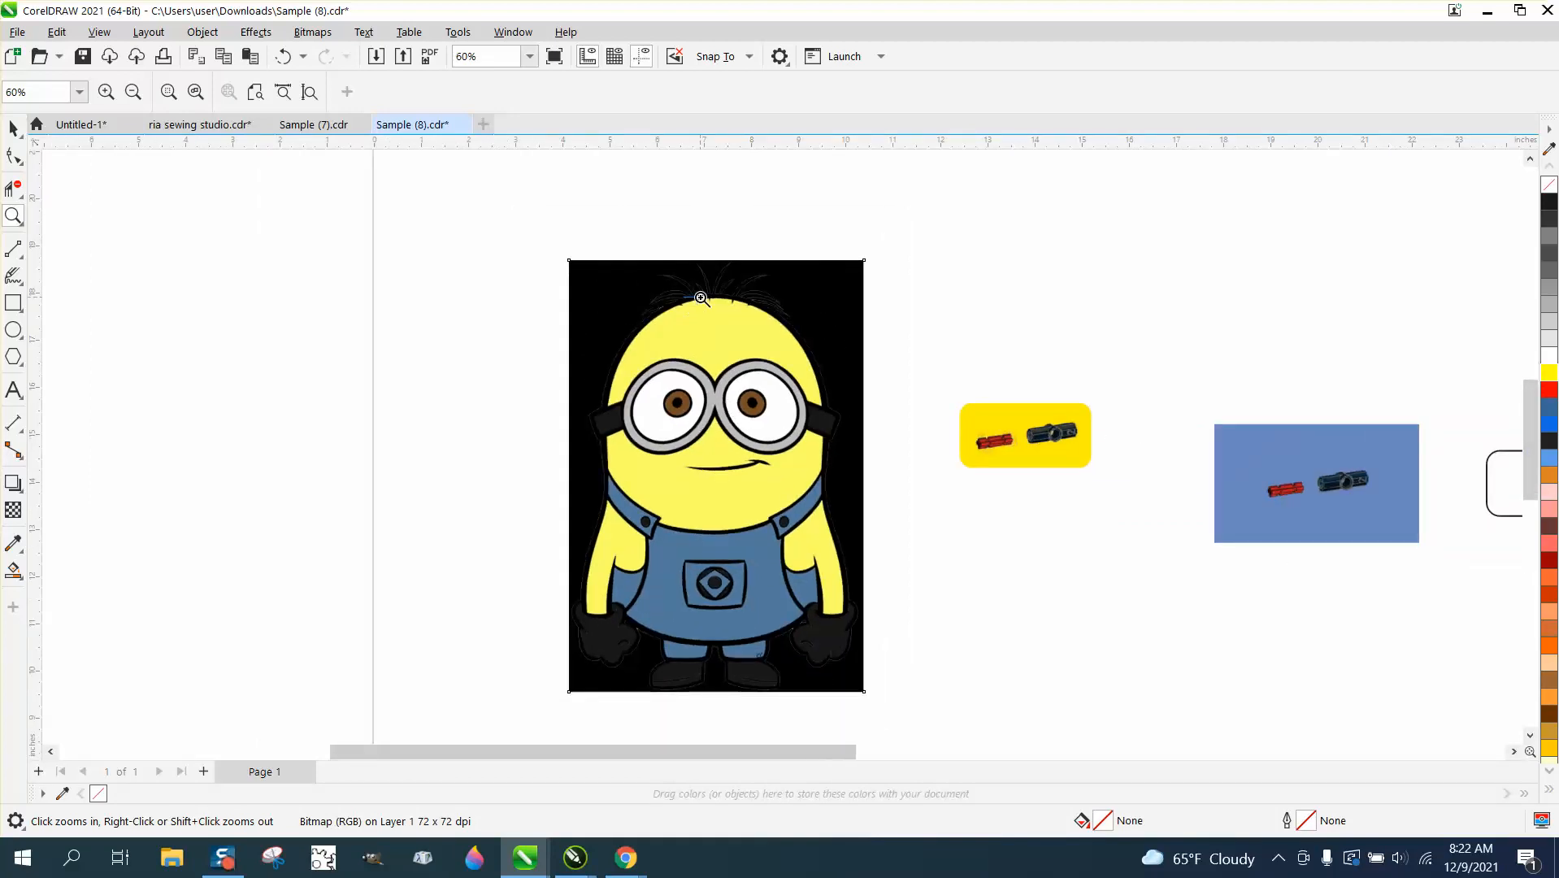
pyautogui.click(699, 297)
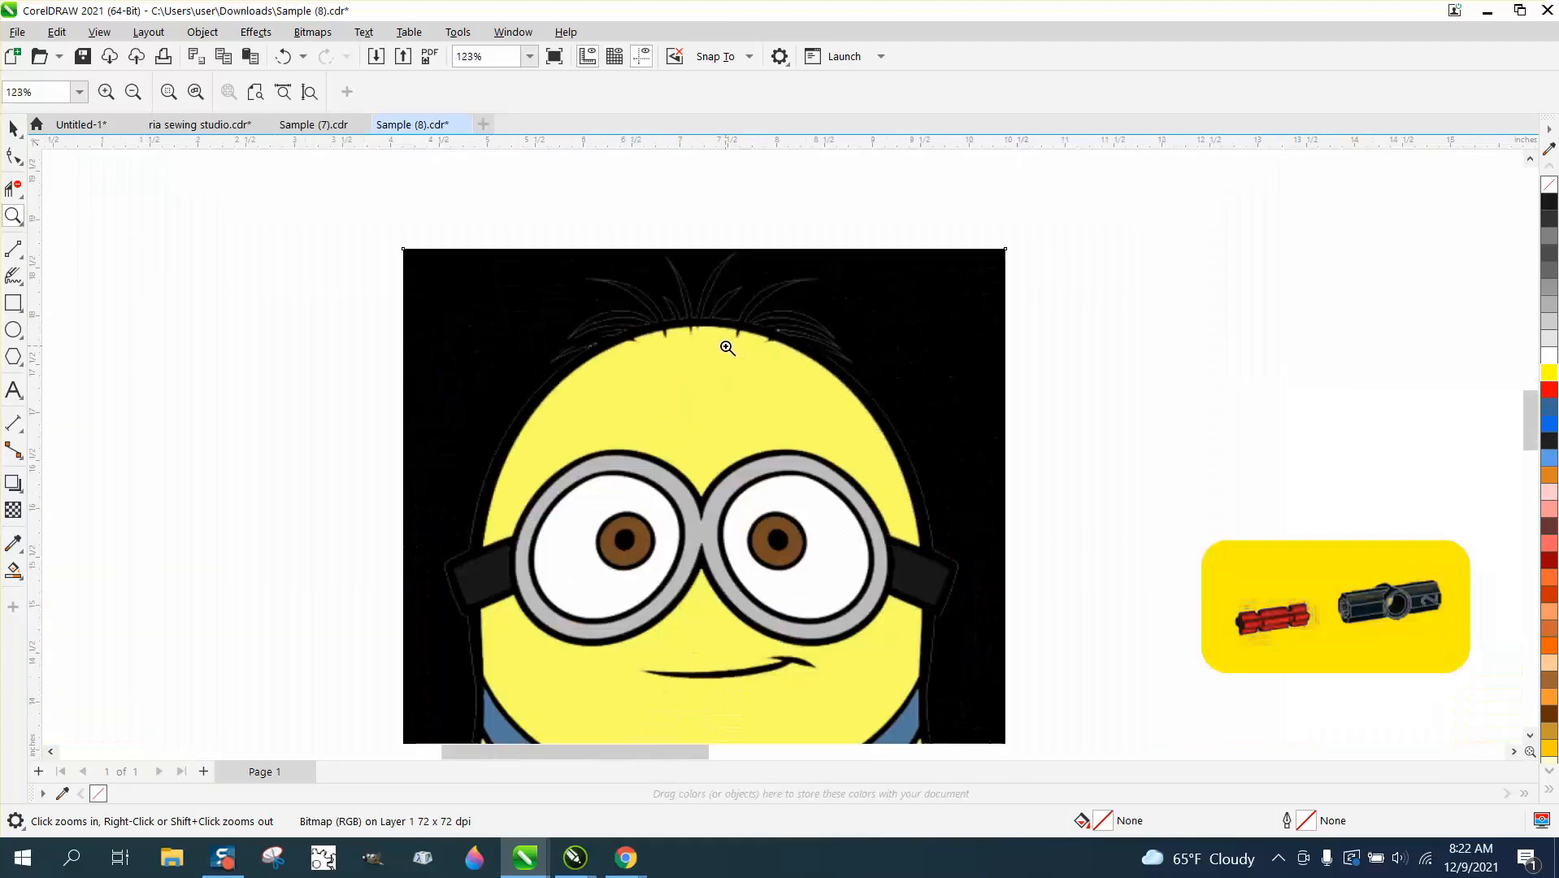